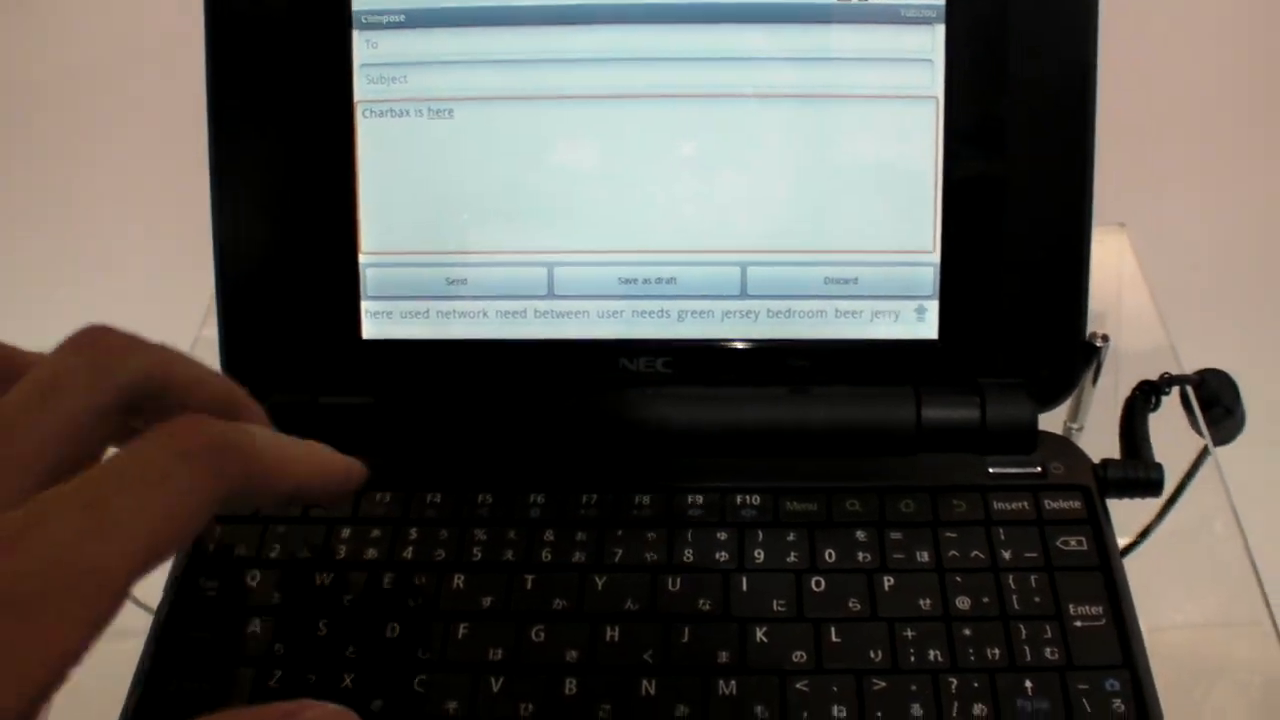
Write a short one-line message in the body of the new email.
left_click(840, 280)
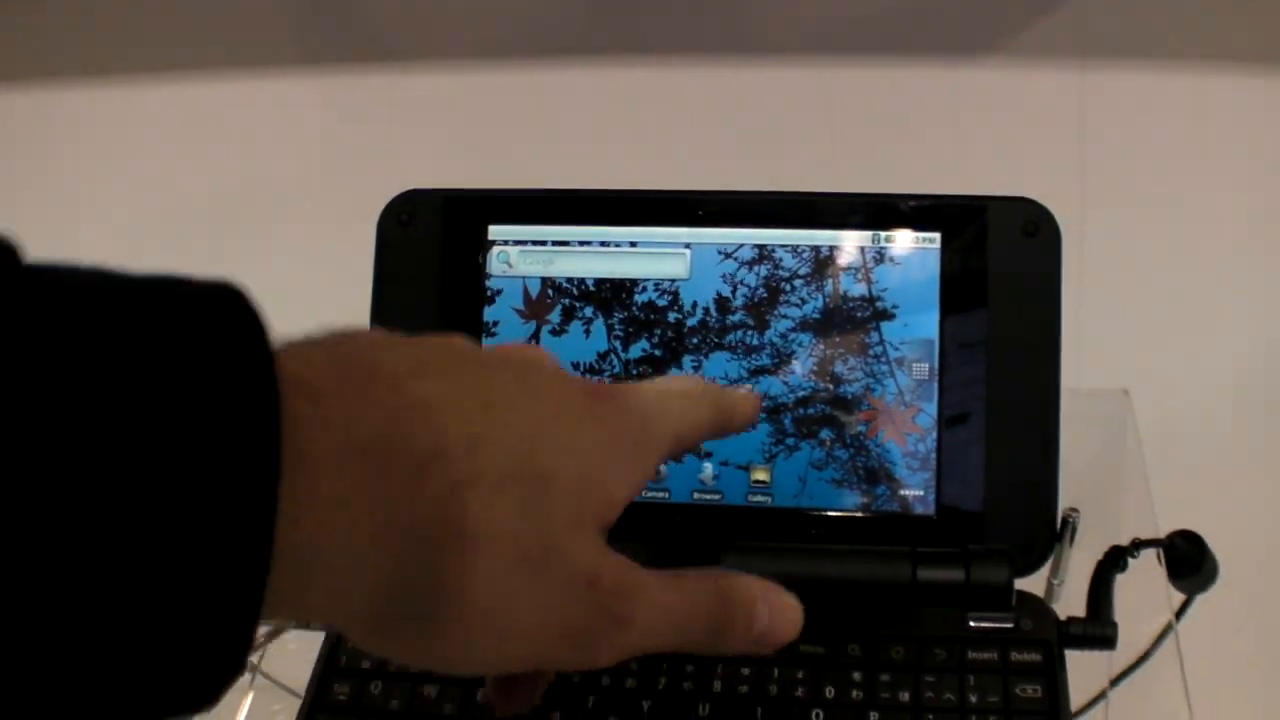
Launch the Browser from the home-screen dock, showing its recent and suggested pages.
left_click(920, 370)
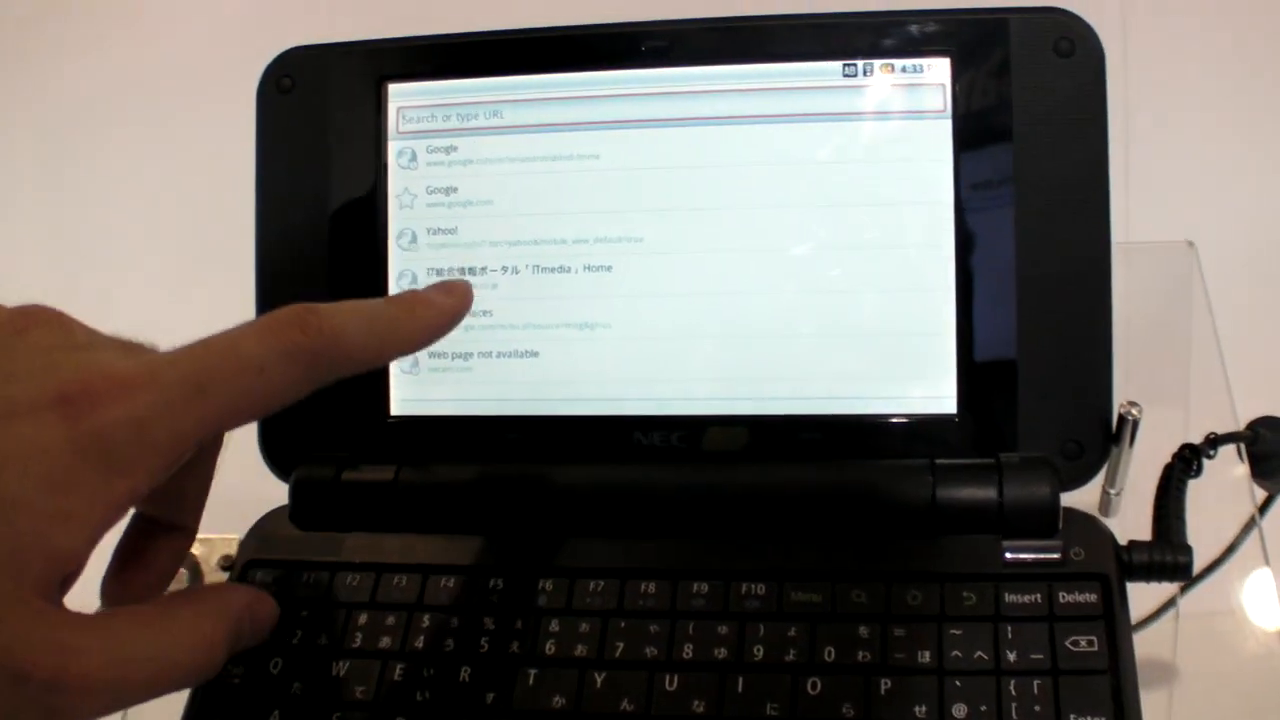
Load the Google homepage from the recent-pages list, then reopen that list for a new address.
left_click(442, 156)
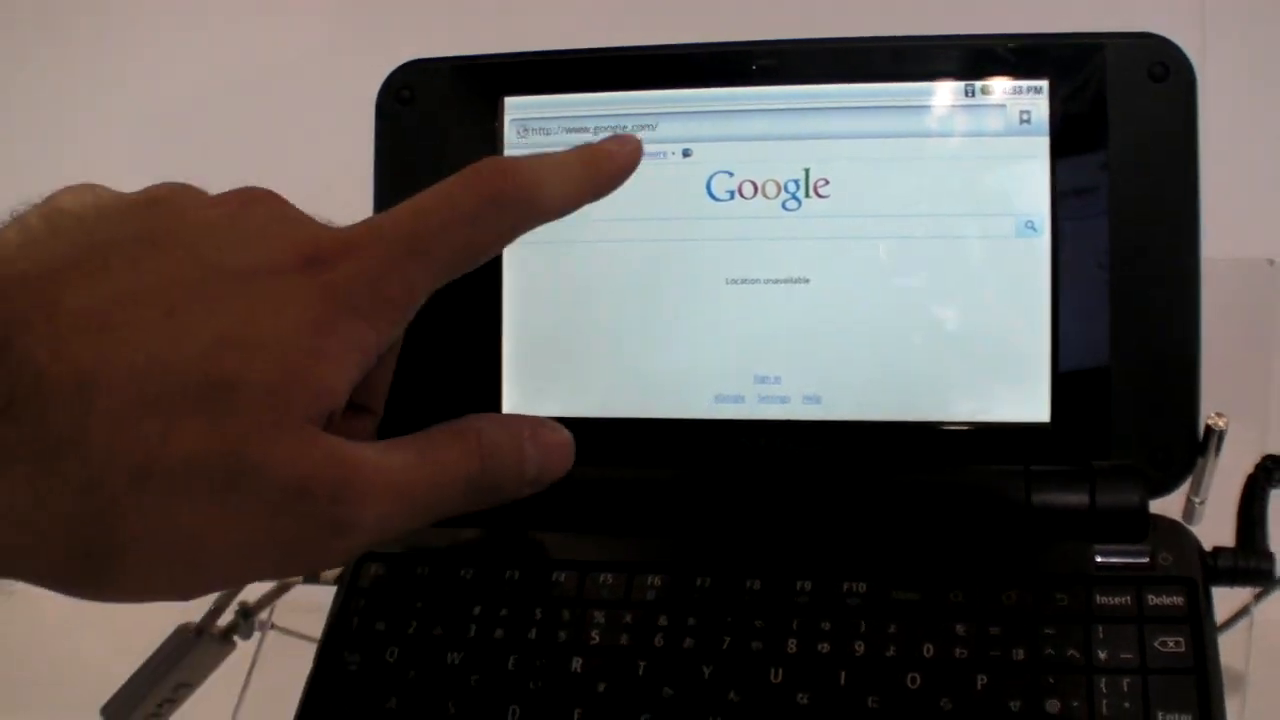
left_click(600, 128)
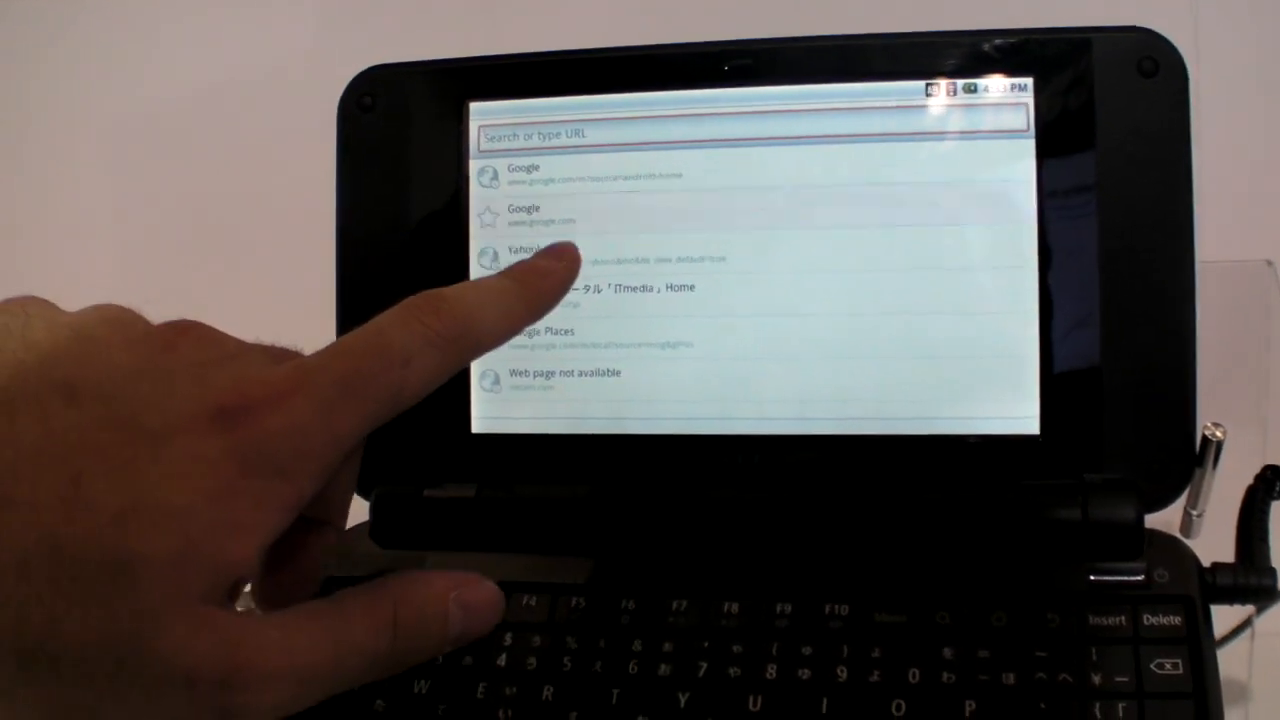